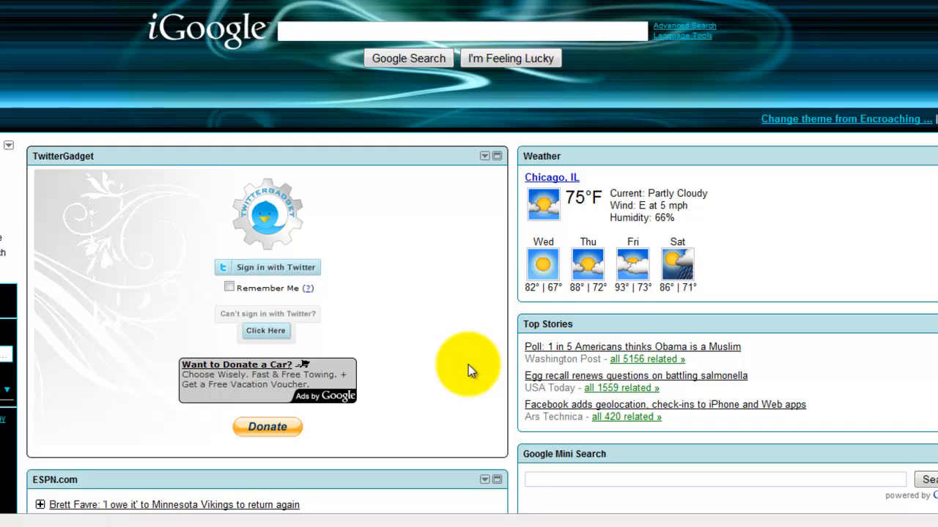
mouse_move(378, 271)
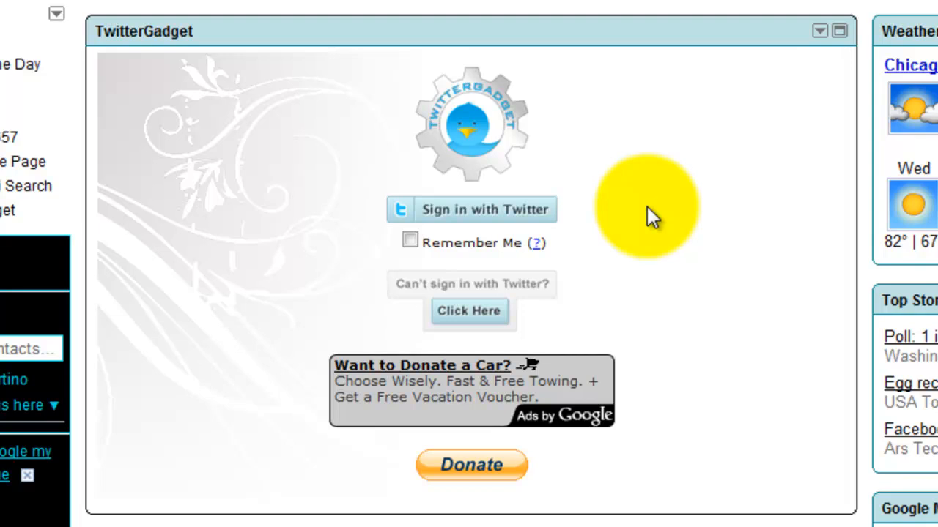
mouse_move(593, 146)
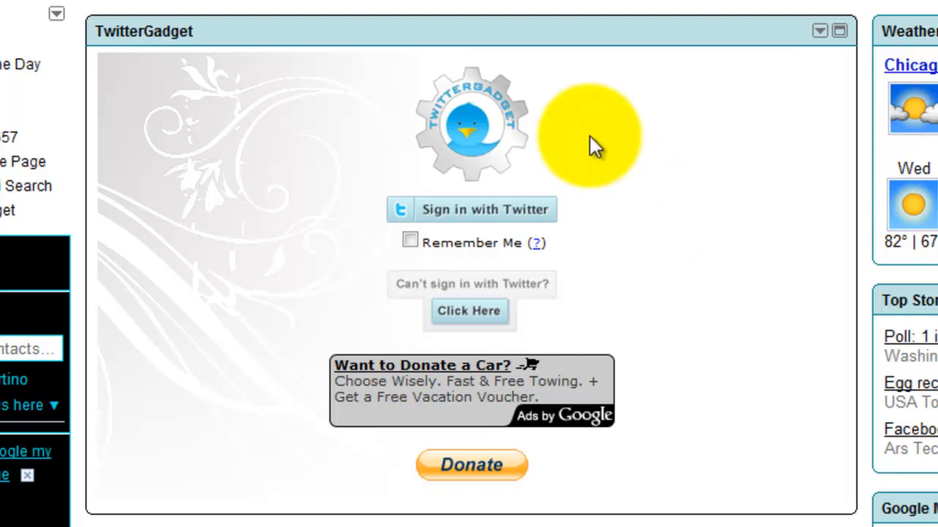
mouse_move(413, 197)
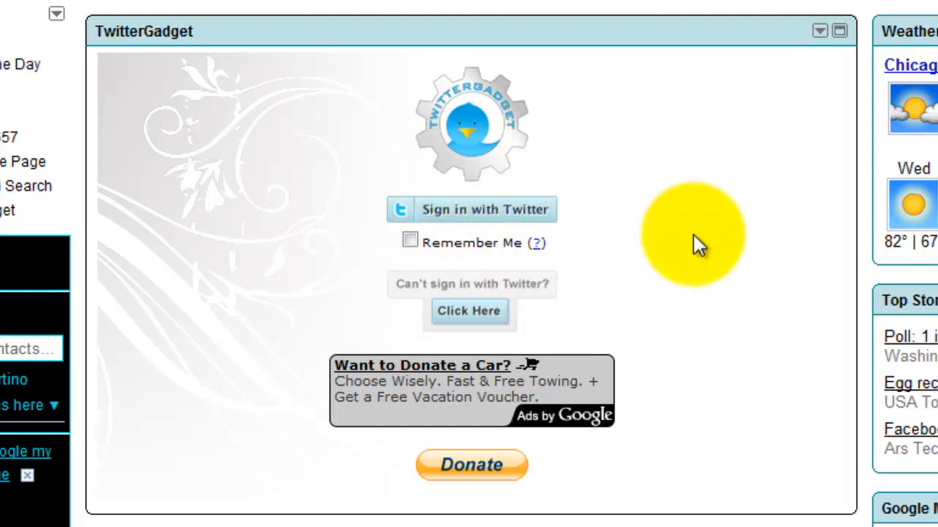
mouse_move(711, 252)
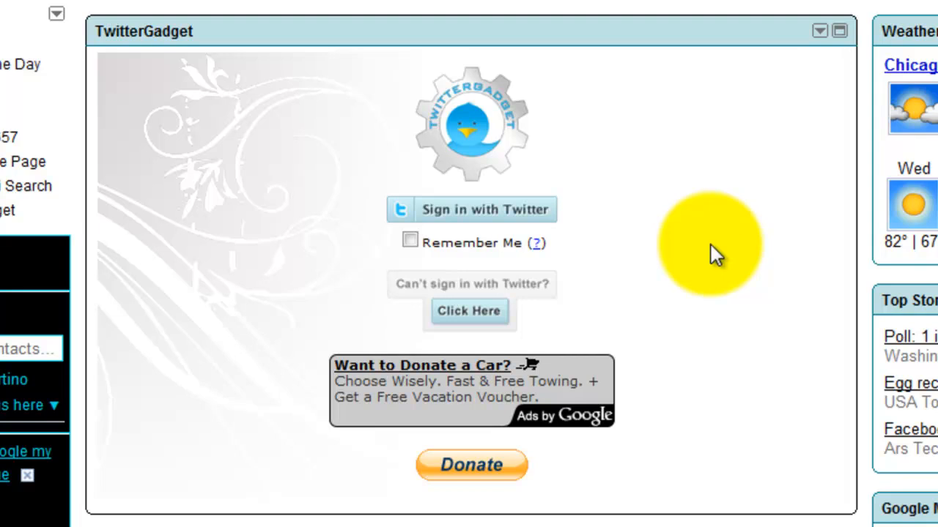
mouse_move(627, 220)
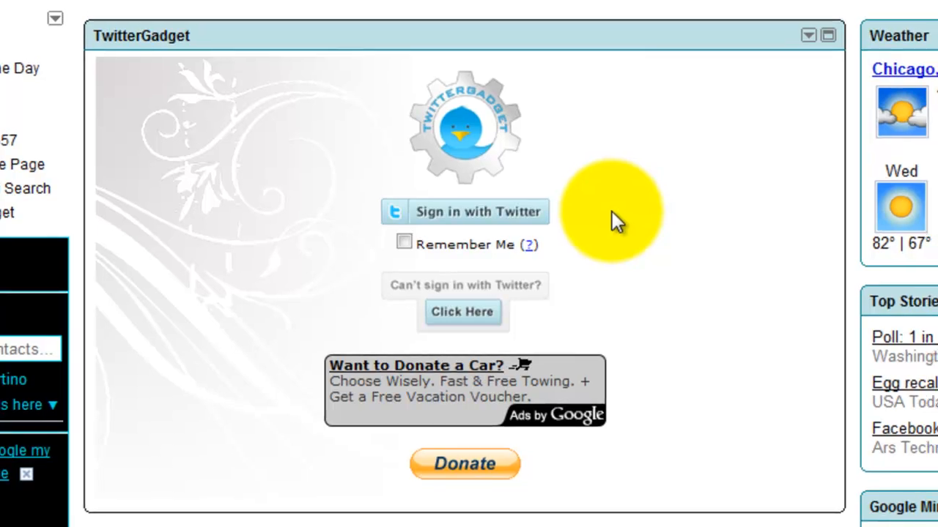
- Authorize TwitterGadget via 'Sign in with Twitter' using the tgadget username and password
click(465, 211)
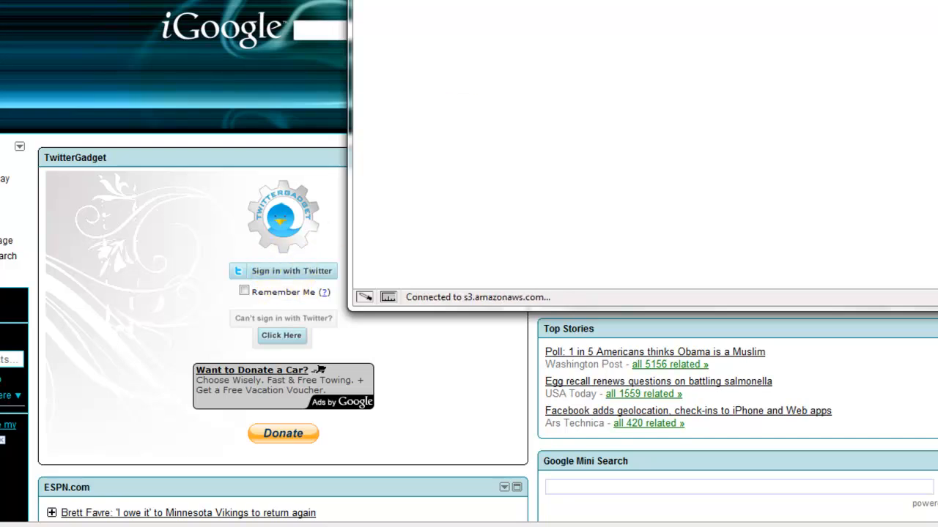
click(283, 270)
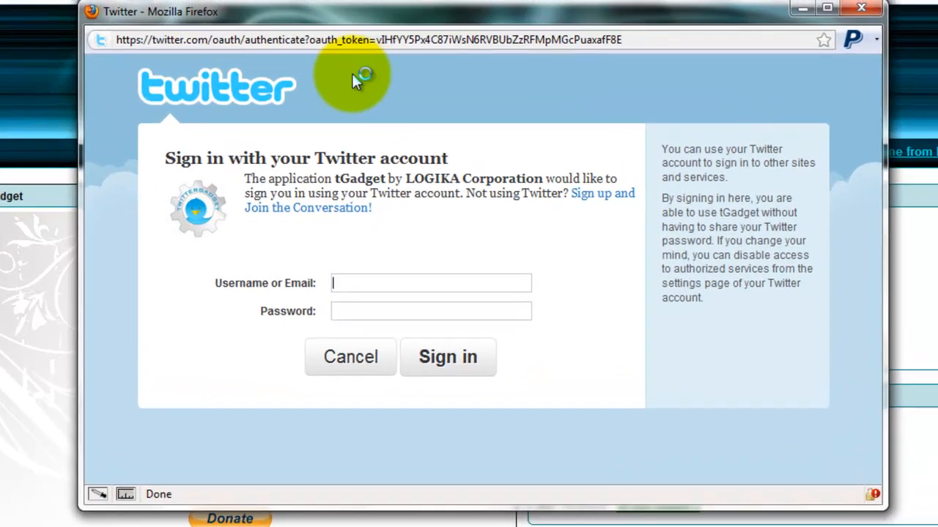
click(366, 41)
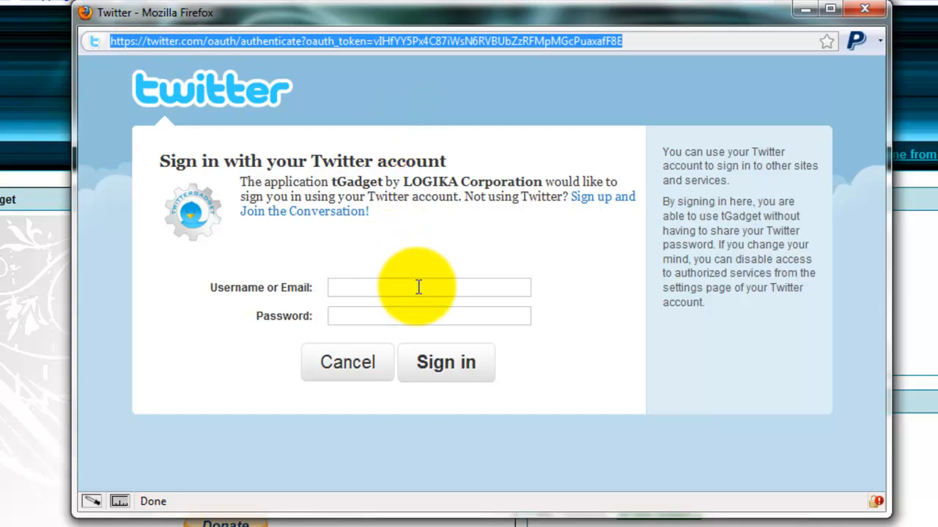
text(t)
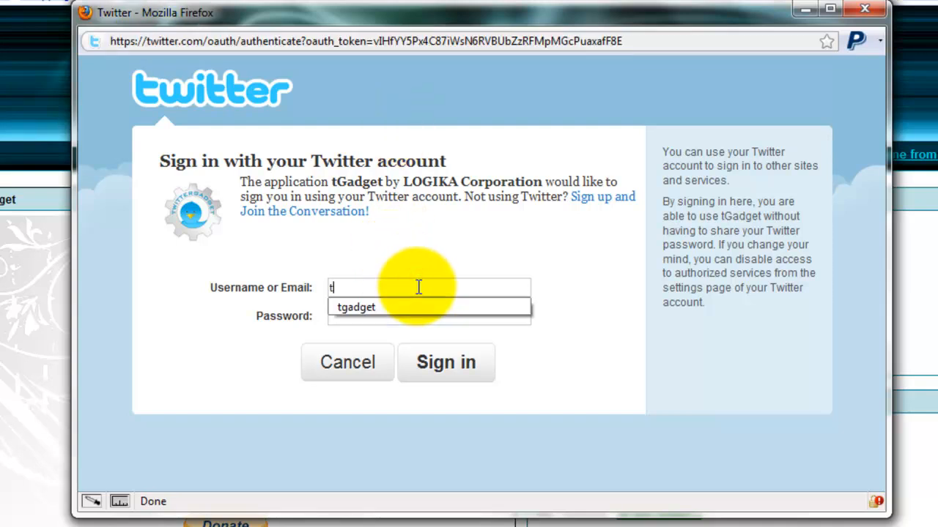
click(446, 362)
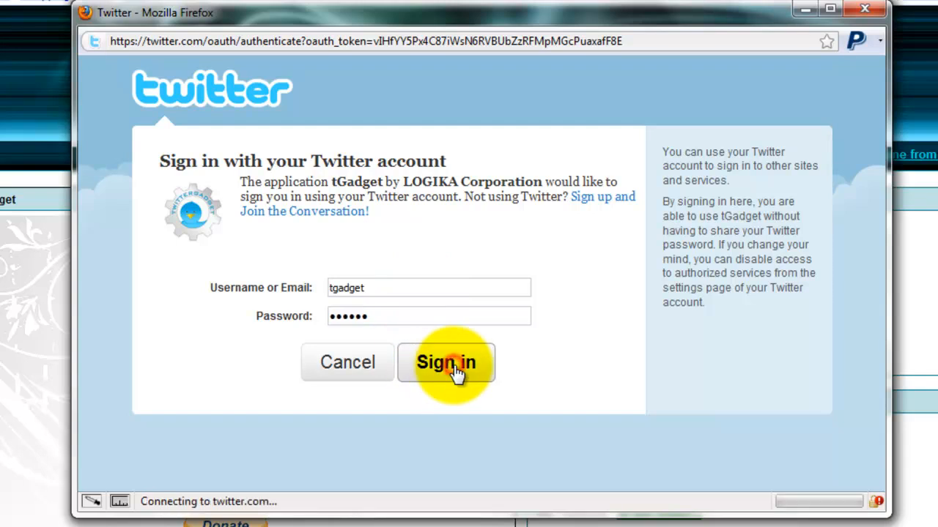
click(445, 364)
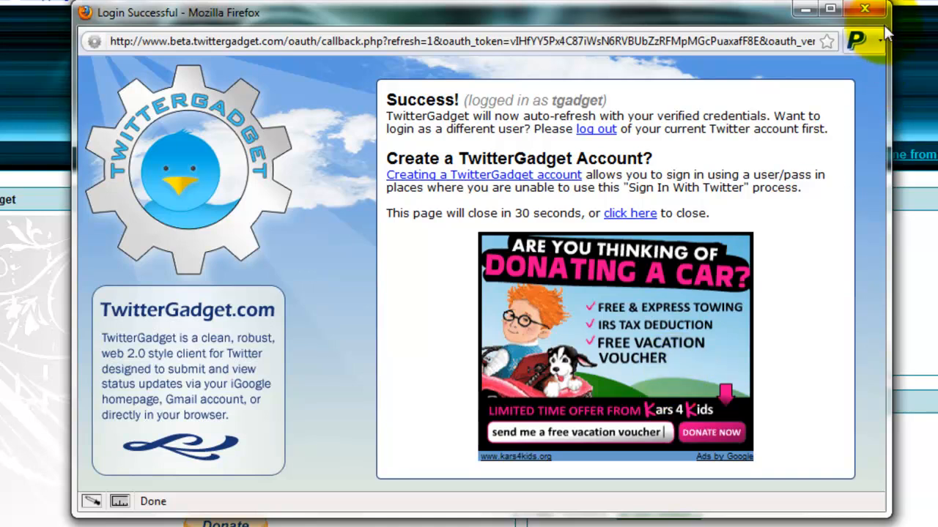
mouse_move(876, 16)
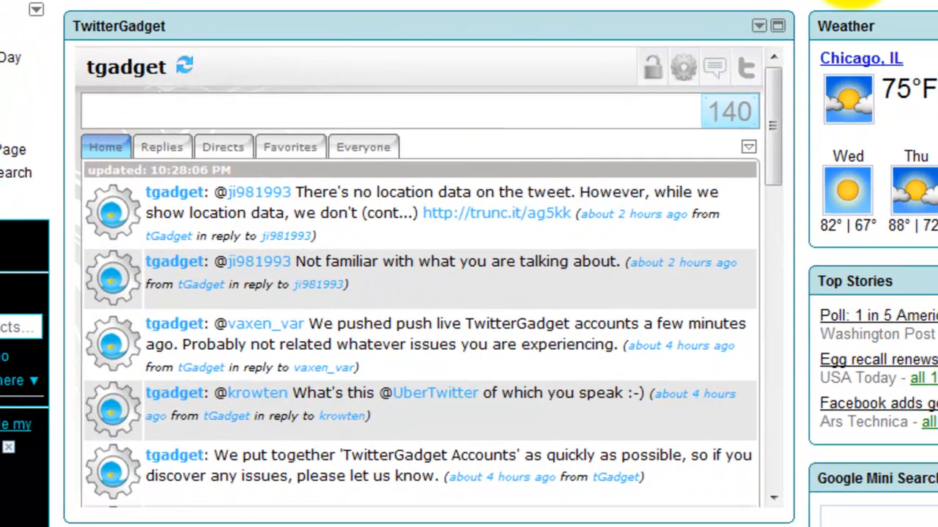
- Sign tgadget out of the gadget via the lock icon after the timeline loads
click(652, 68)
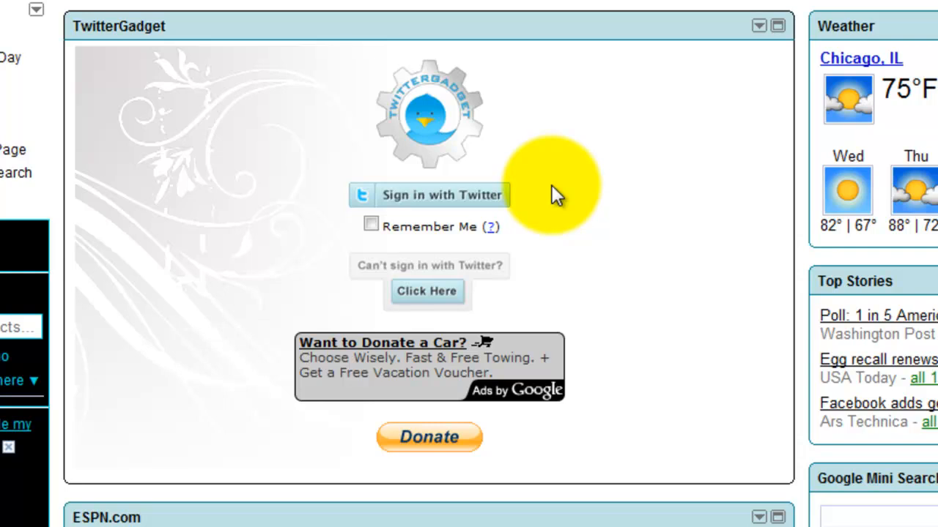
mouse_move(457, 208)
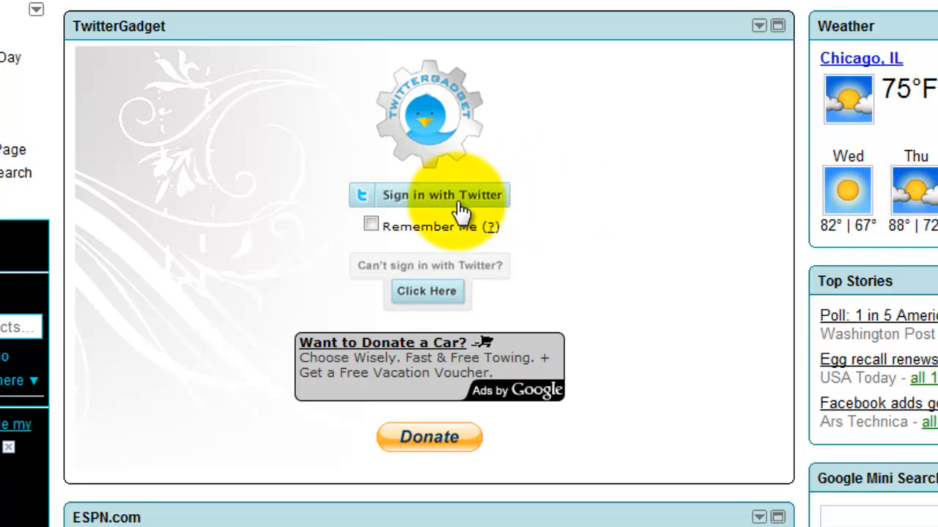
click(442, 195)
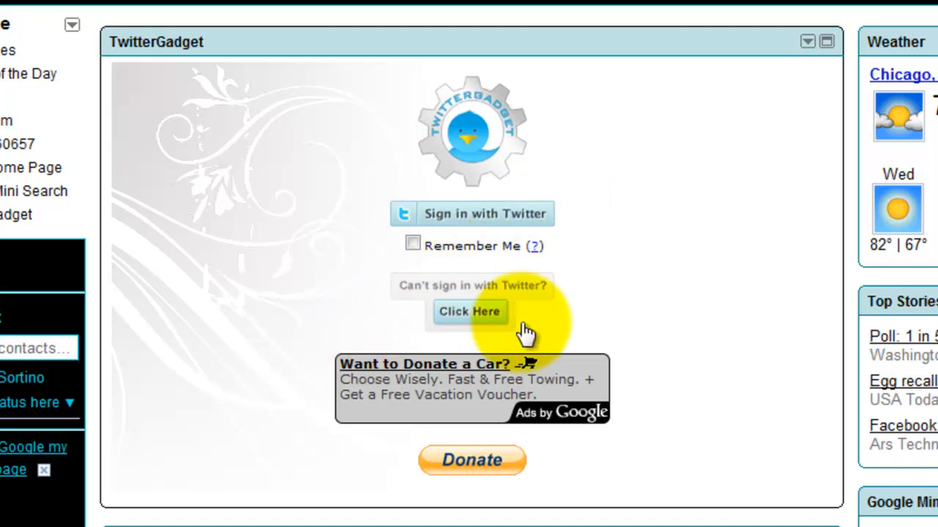
mouse_move(525, 220)
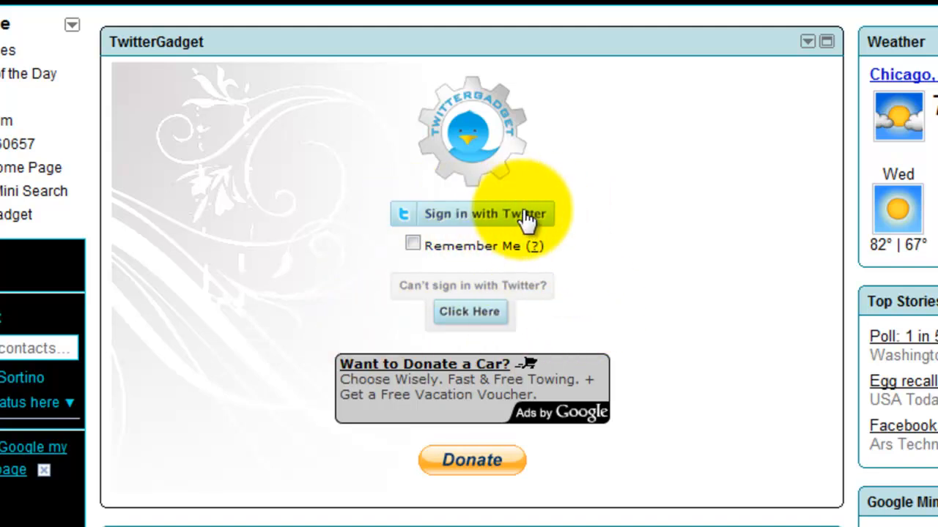
mouse_move(392, 222)
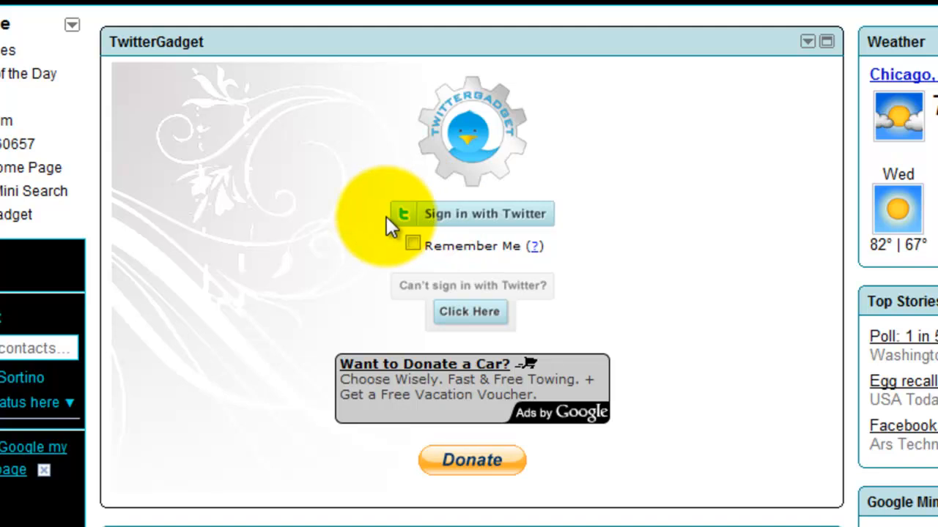
mouse_move(501, 213)
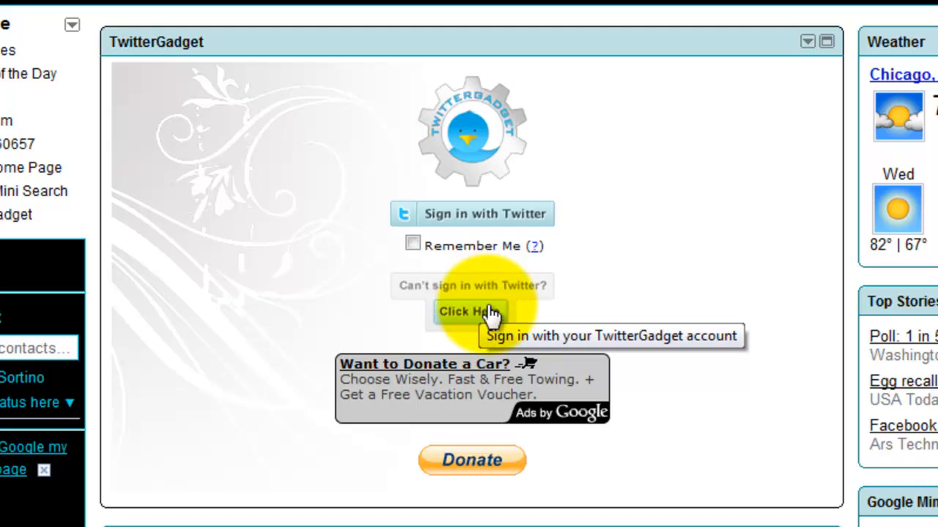
mouse_move(489, 299)
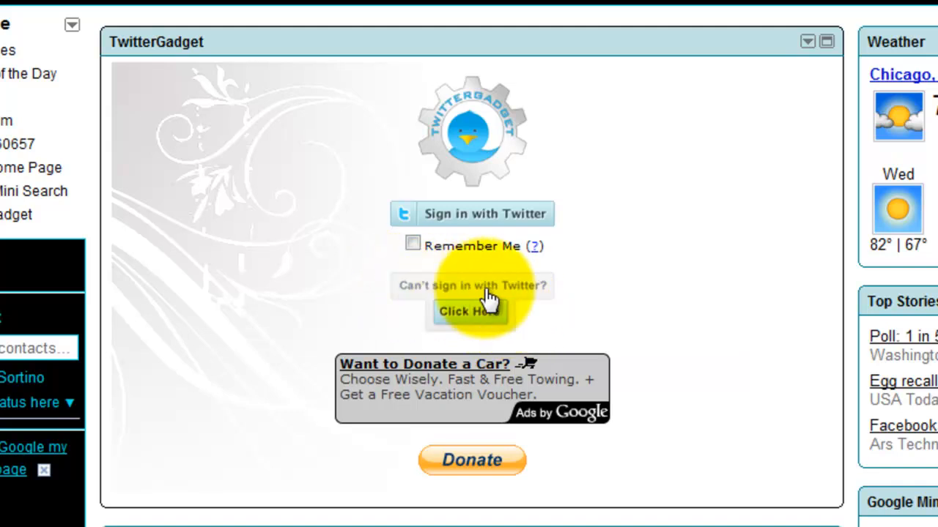
mouse_move(486, 214)
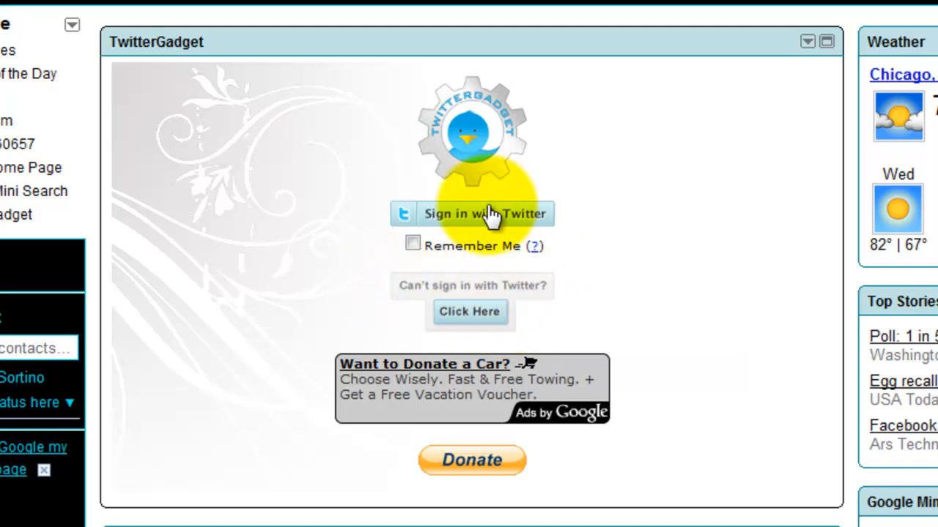
mouse_move(480, 302)
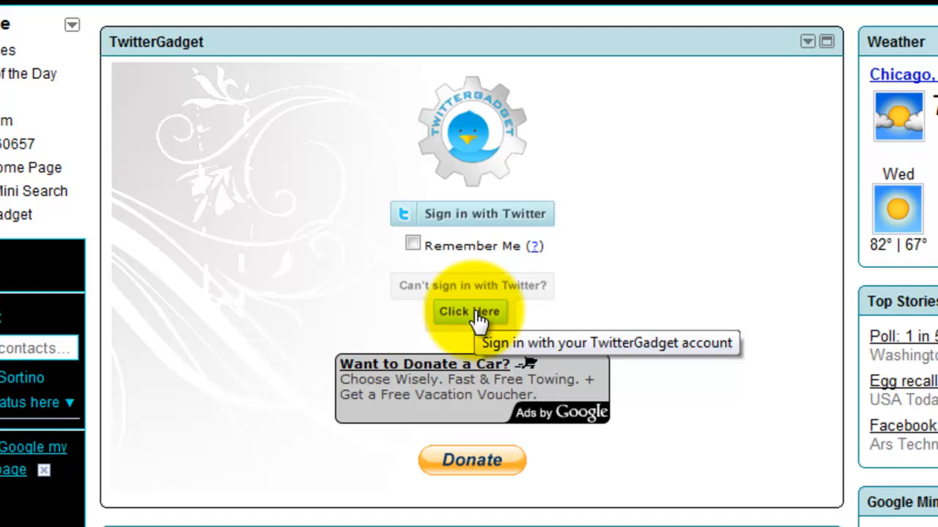
- Bring up the TwitterGadget account login popup from 'Can't sign in with Twitter? Click Here'
click(469, 312)
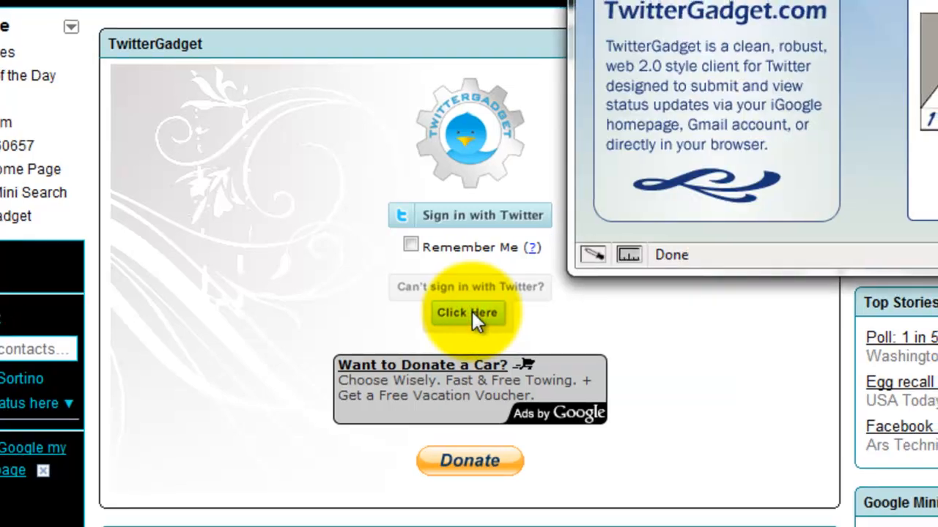
click(466, 314)
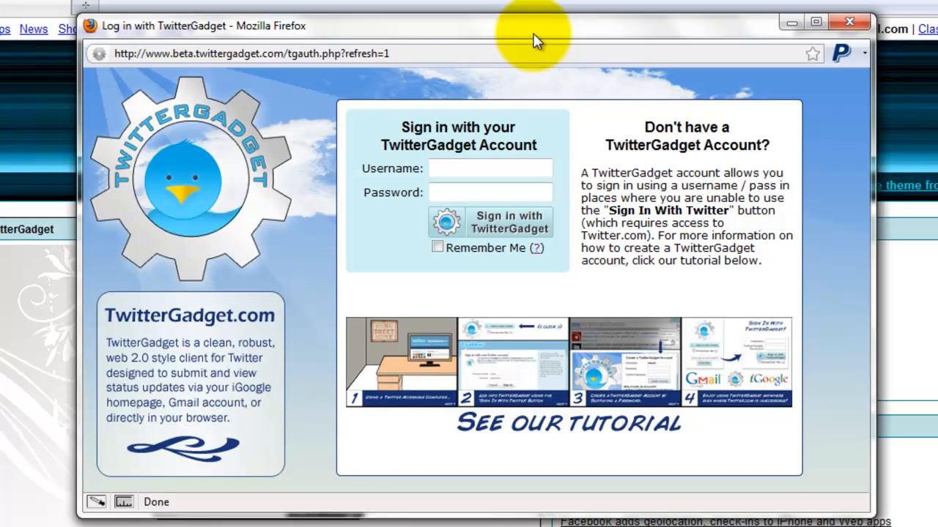
click(489, 169)
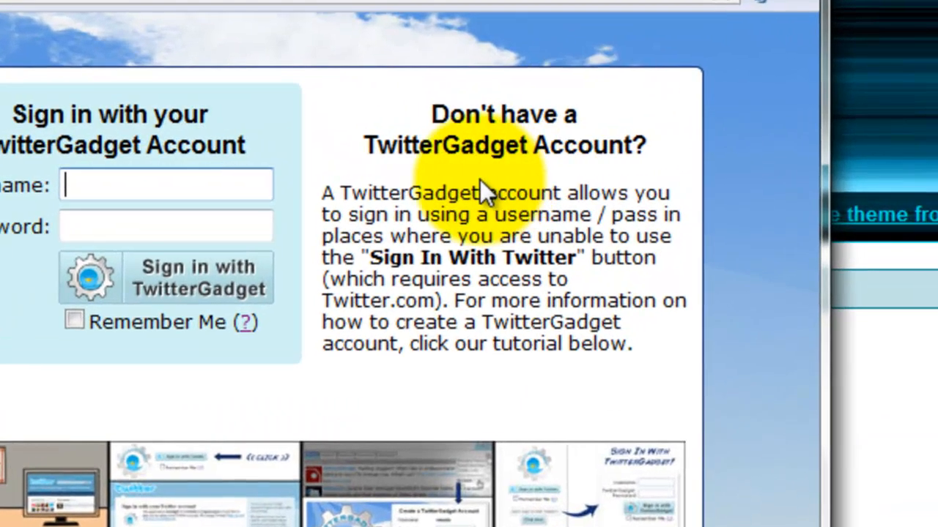
mouse_move(428, 164)
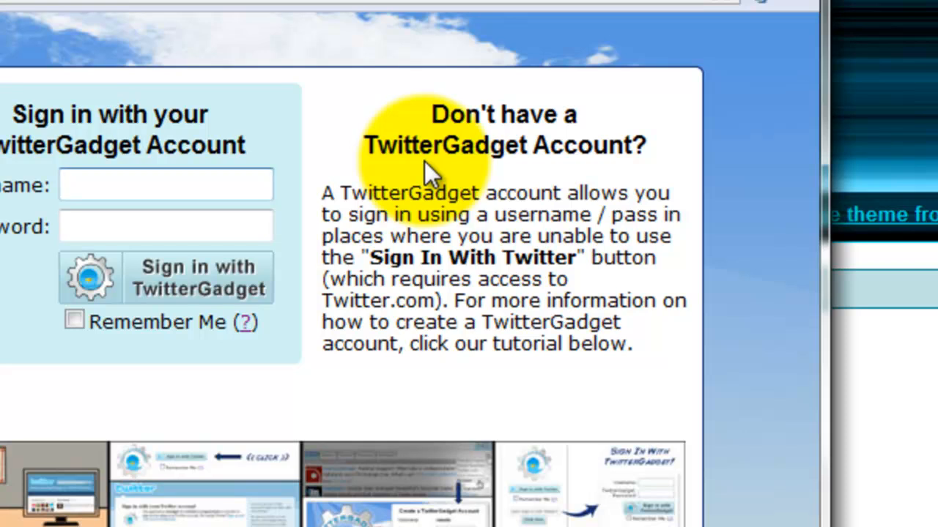
mouse_move(369, 319)
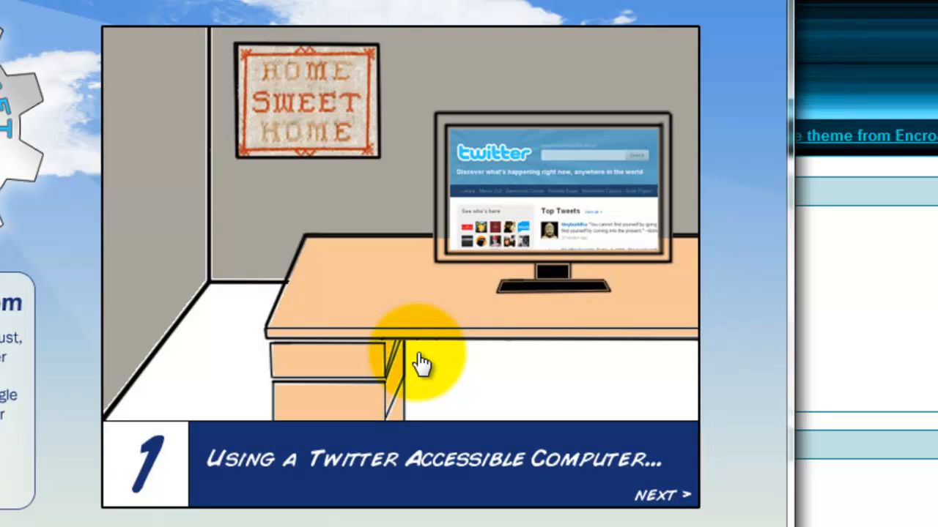
mouse_move(366, 132)
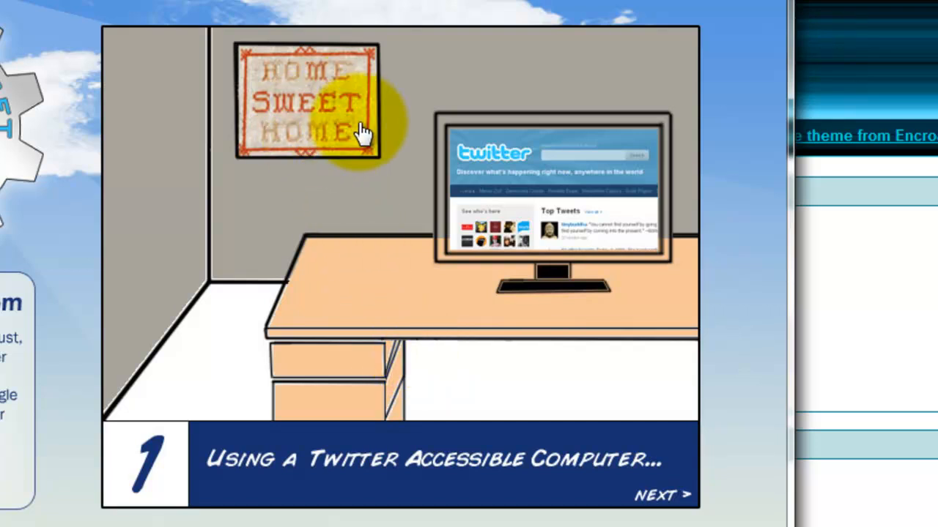
mouse_move(451, 334)
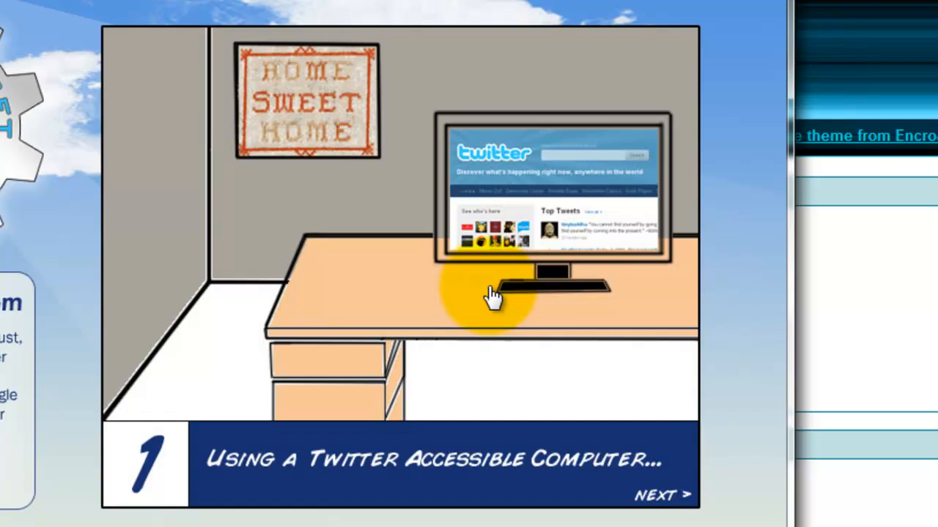
mouse_move(428, 384)
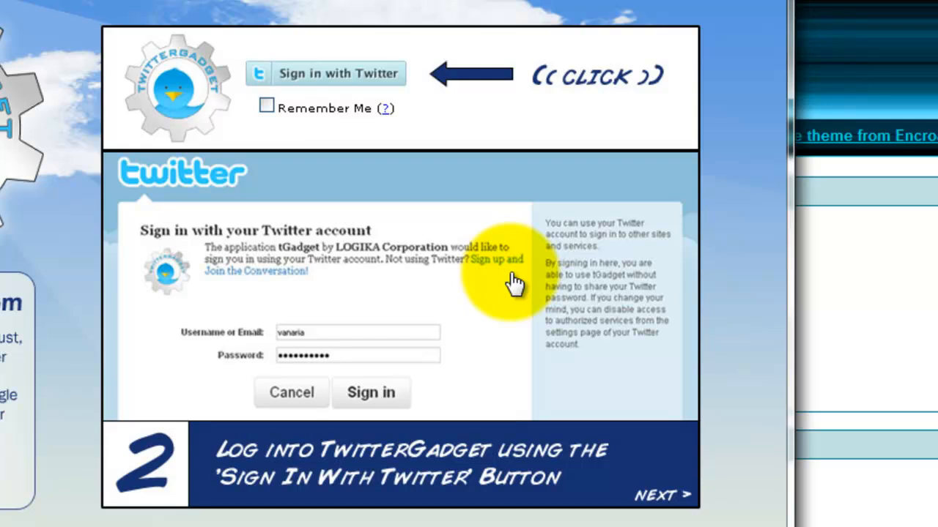
mouse_move(381, 95)
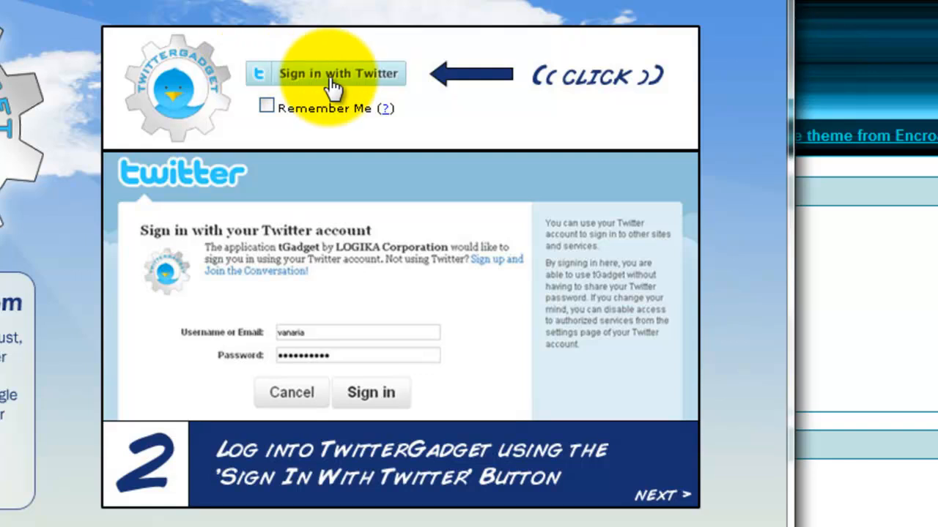
- Reach the non-Twitter login window showing tutorial step 2 on signing in with Twitter
click(339, 74)
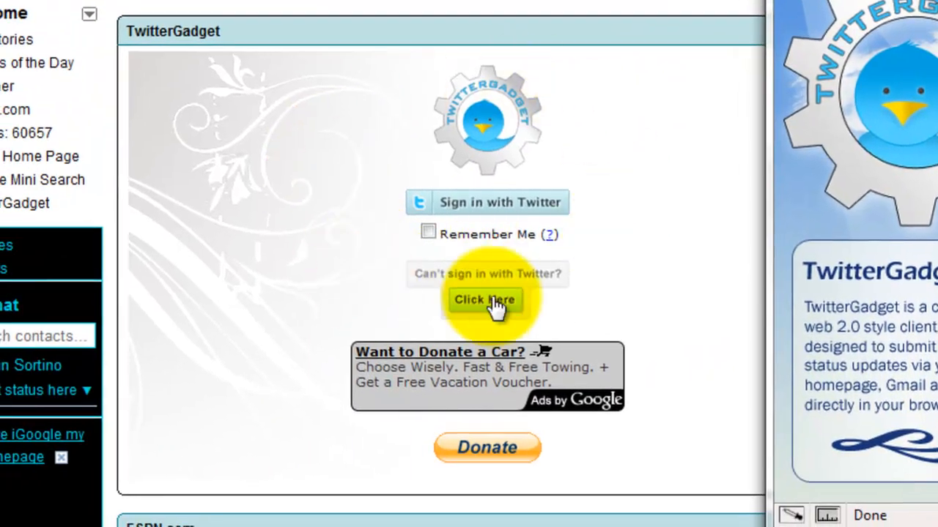
click(484, 300)
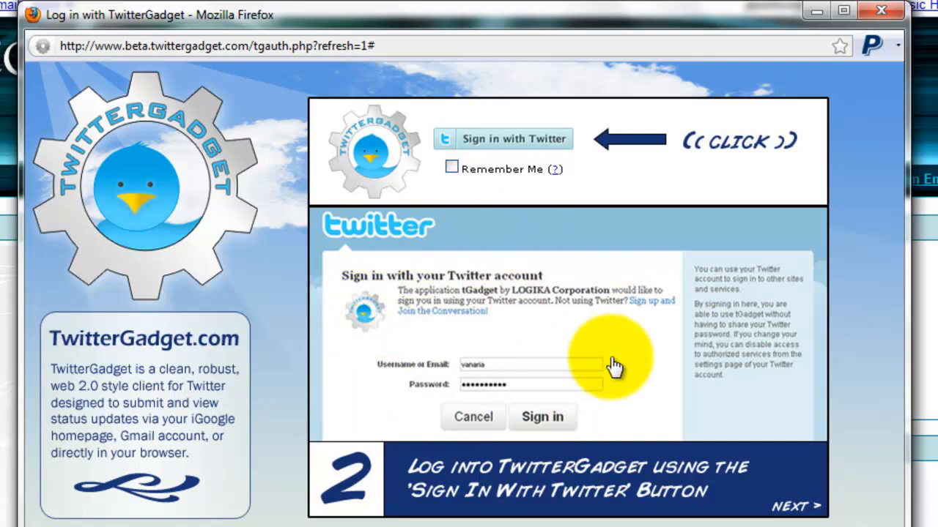
mouse_move(569, 427)
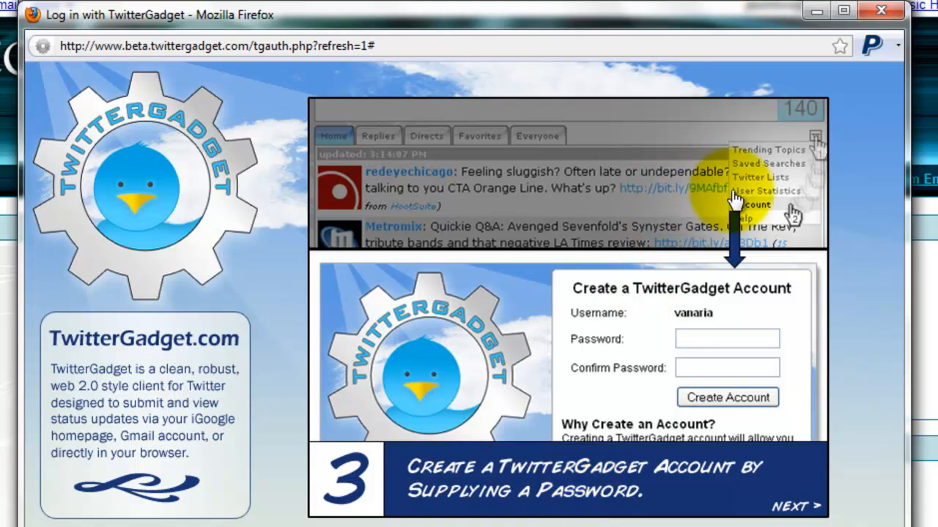
mouse_move(721, 212)
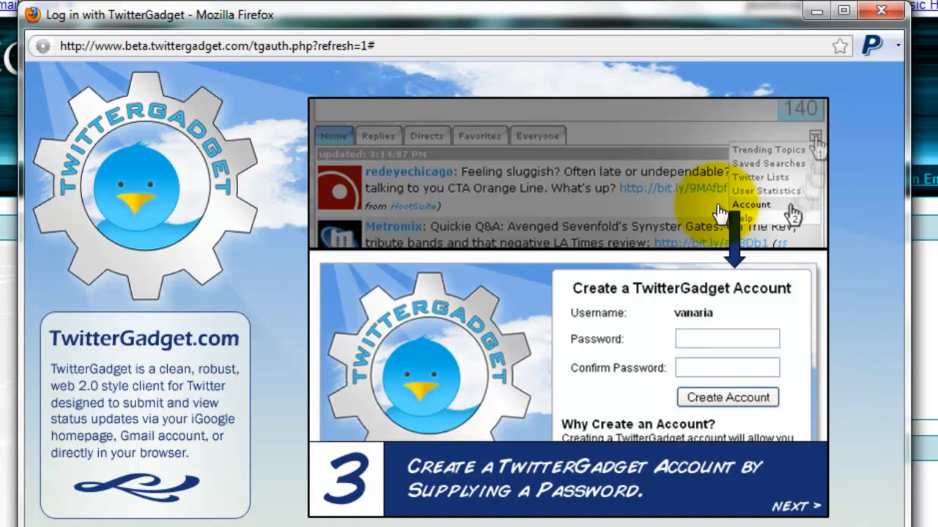
mouse_move(706, 307)
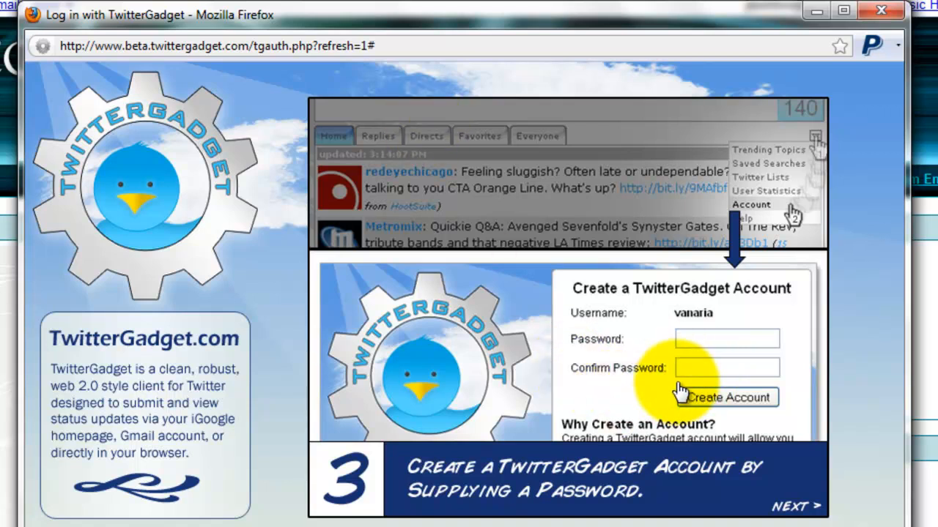
- Advance the tutorial with Next past step 3, Create a TwitterGadget Account
click(794, 507)
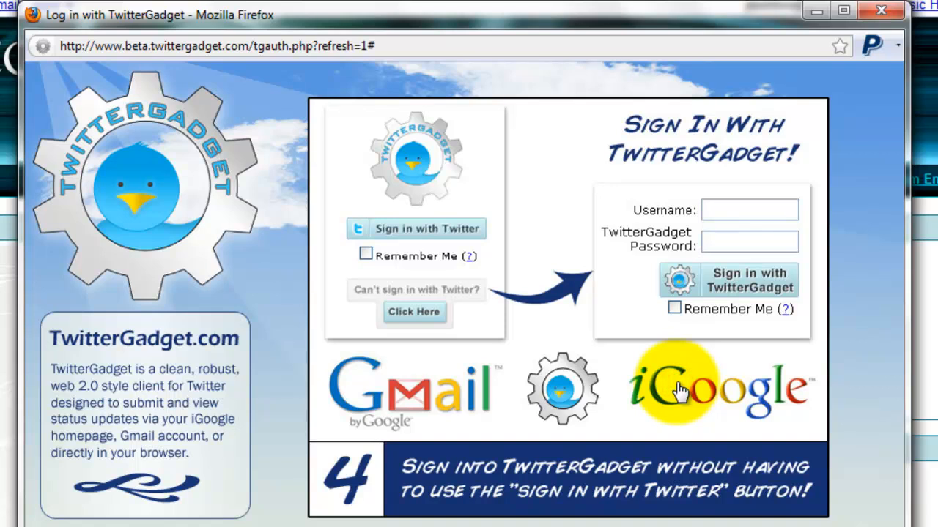
mouse_move(476, 212)
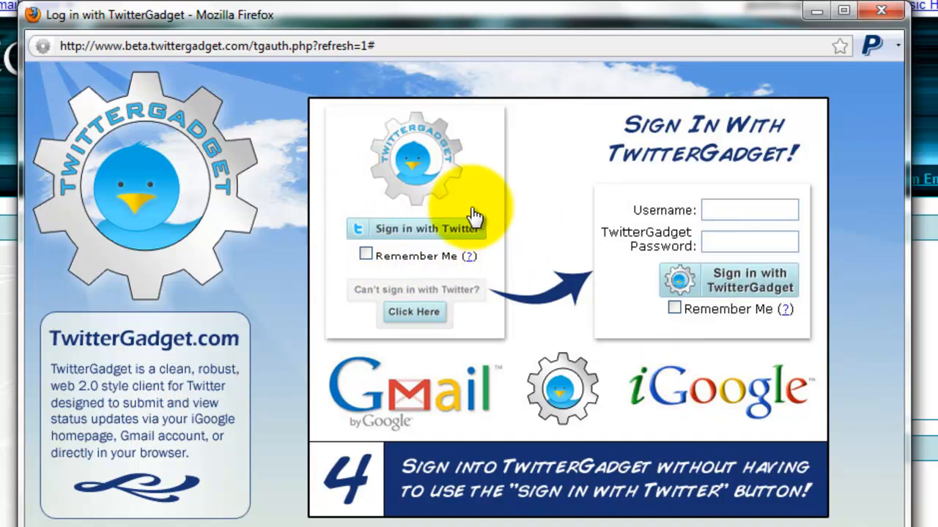
mouse_move(765, 252)
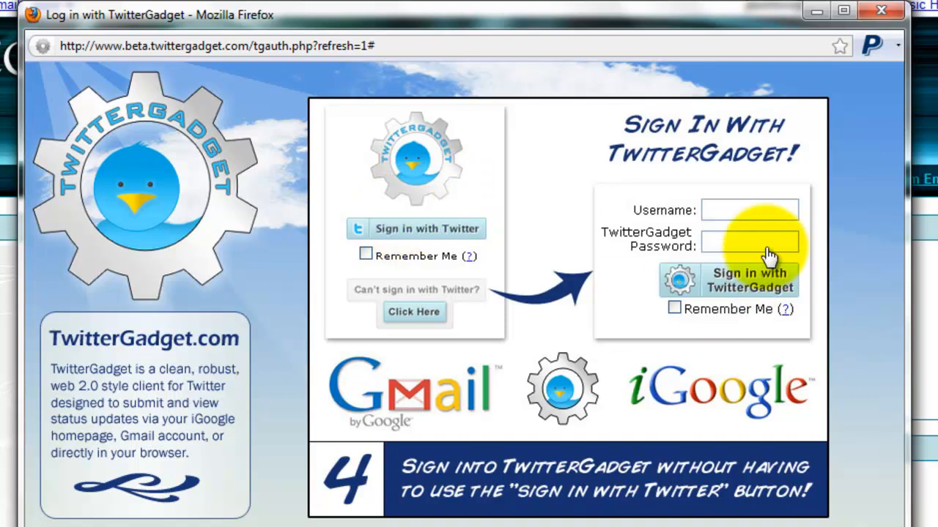
mouse_move(721, 202)
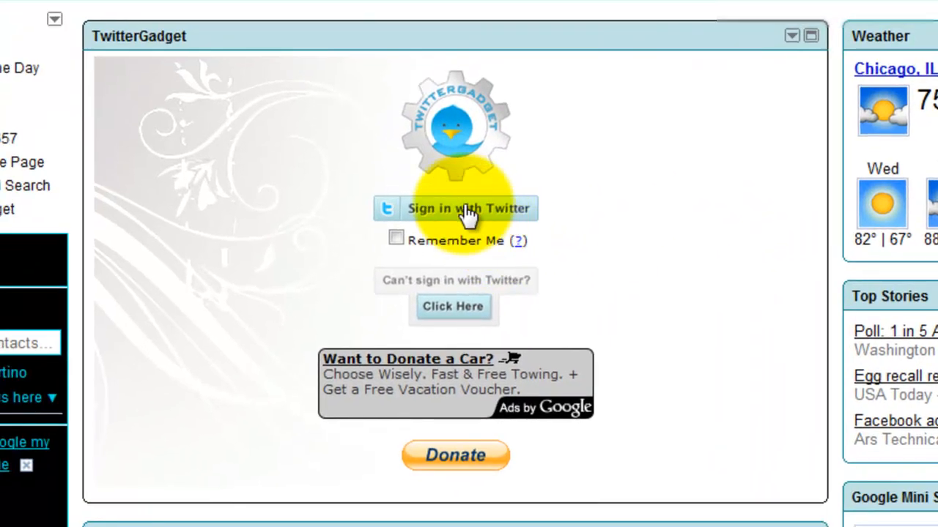
- Sign in through Twitter as tgadget, then reach Account in the gadget's Options list
click(455, 208)
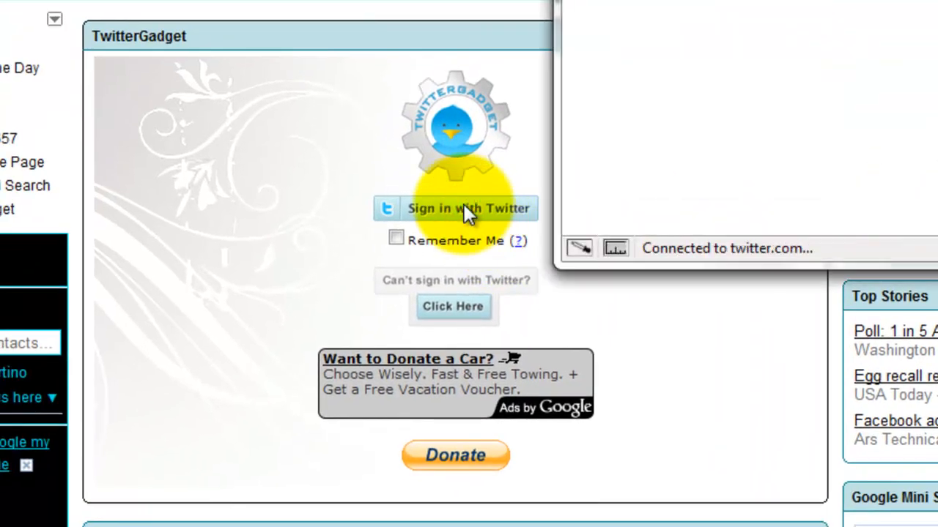
click(456, 208)
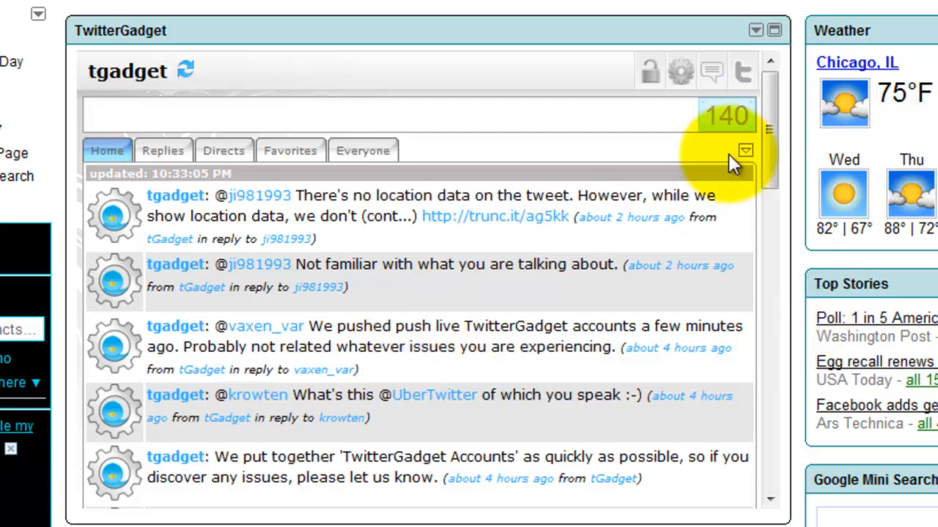
mouse_move(759, 163)
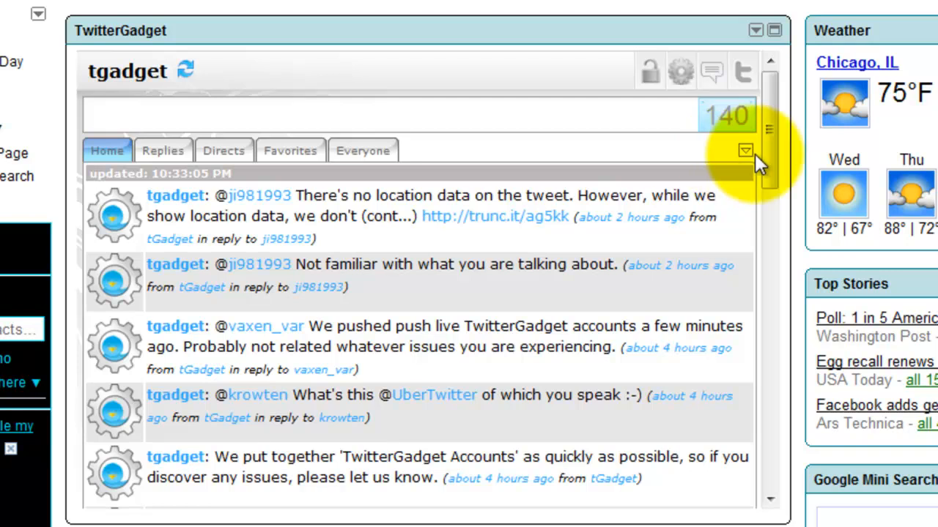
mouse_move(744, 151)
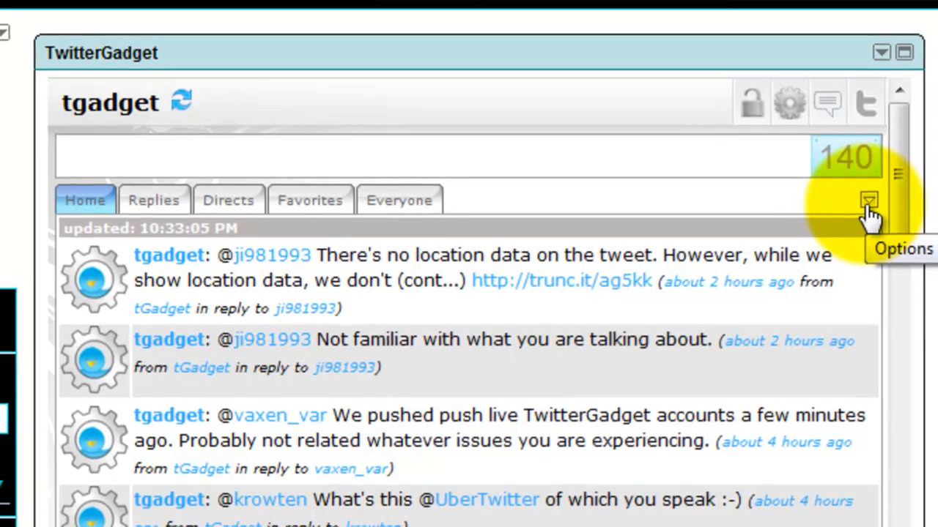
click(868, 199)
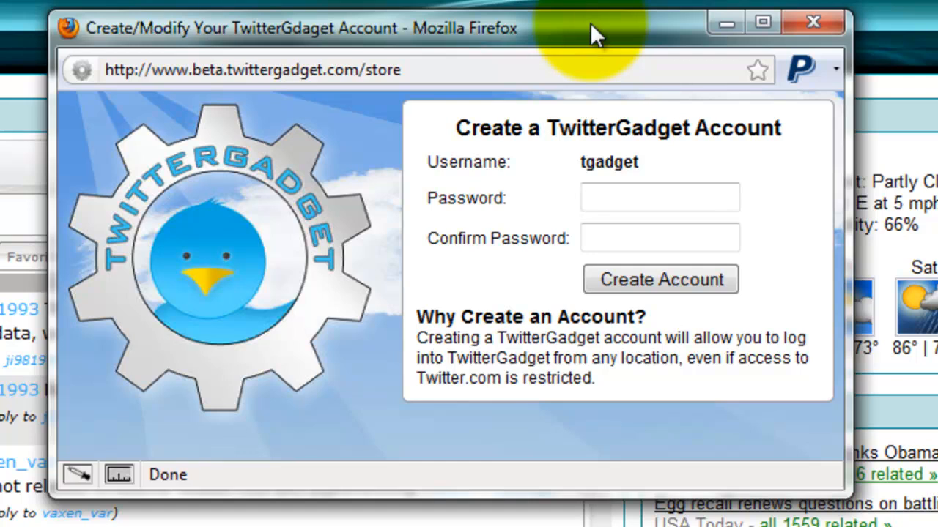
- Create the tgadget TwitterGadget account with matching Password and Confirm Password, then close that window
click(659, 196)
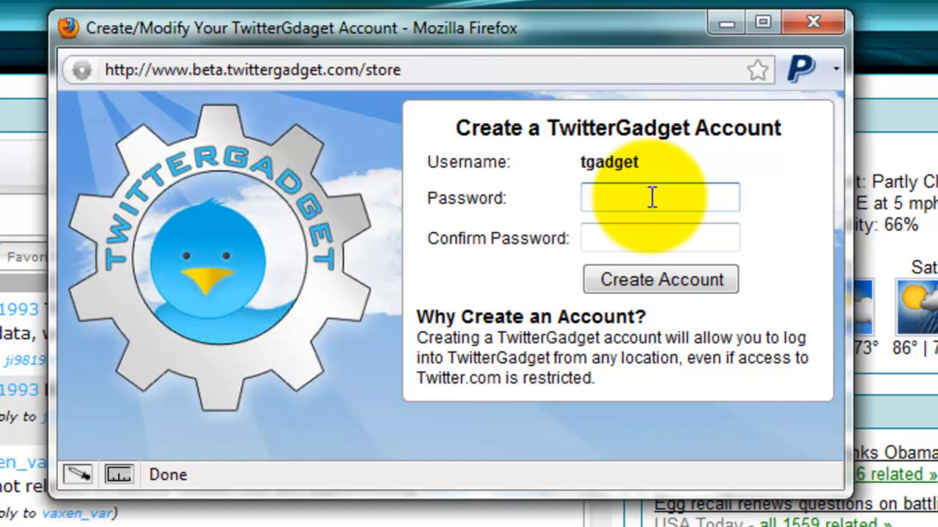
click(659, 197)
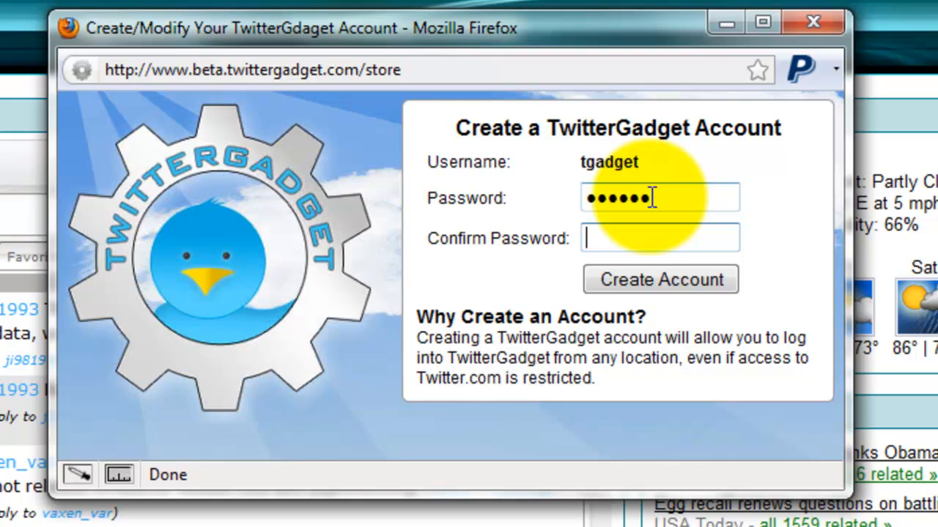
text(••••••)
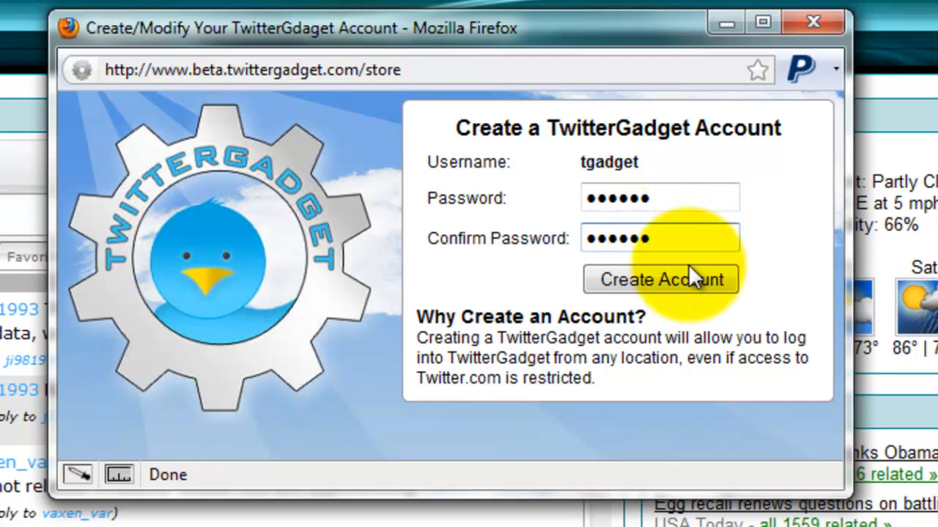
click(659, 280)
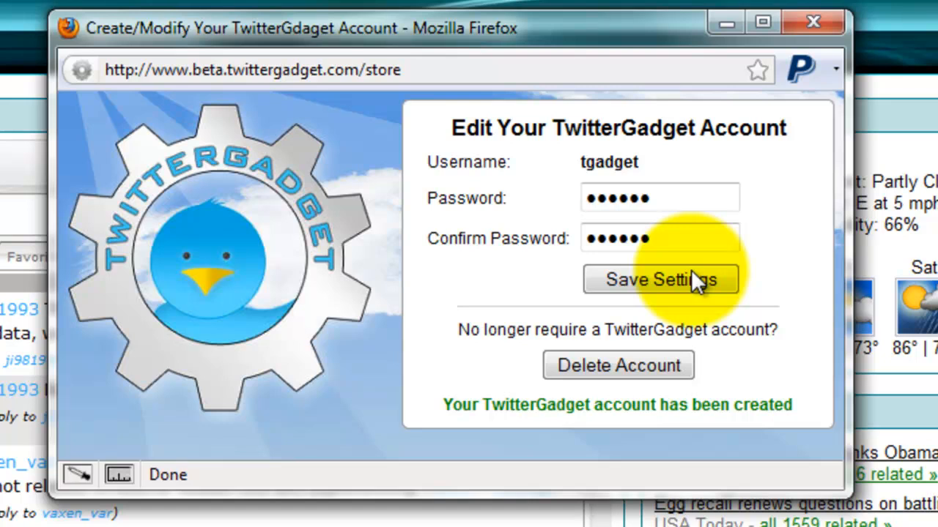
mouse_move(813, 22)
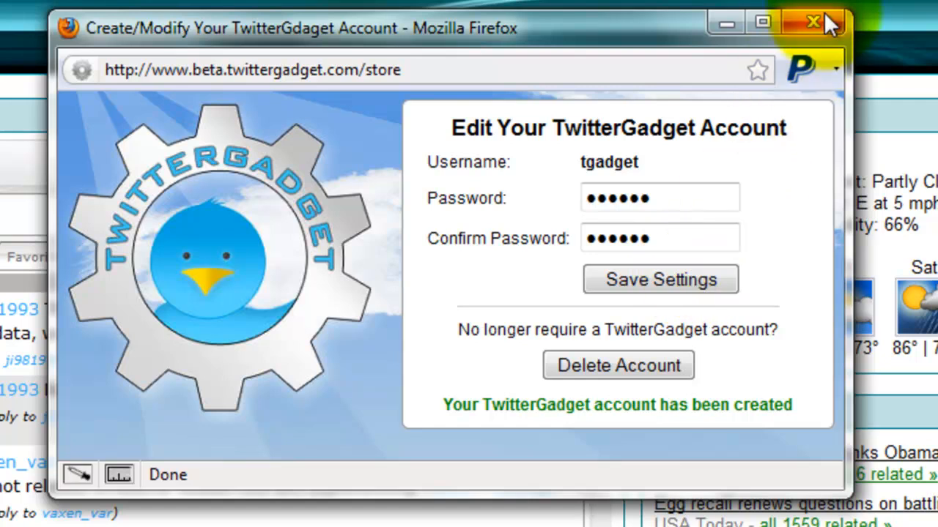
click(811, 22)
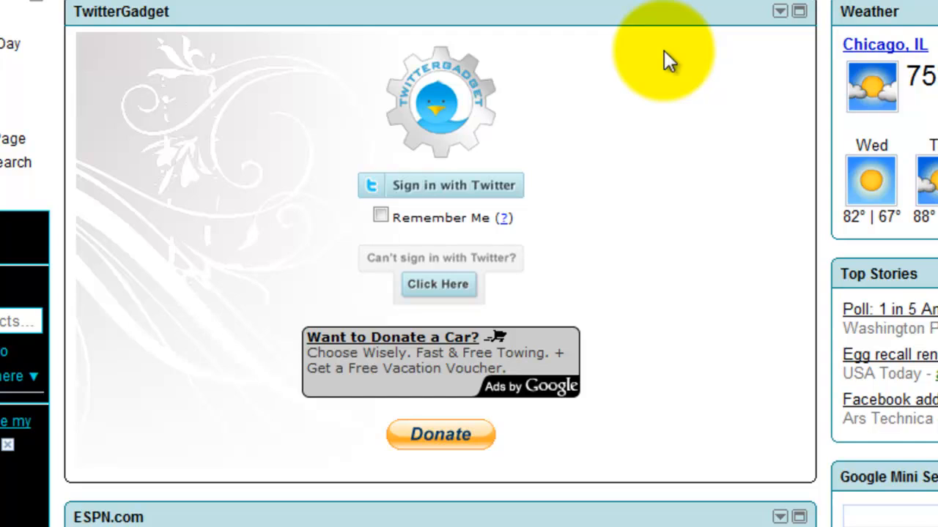
mouse_move(447, 184)
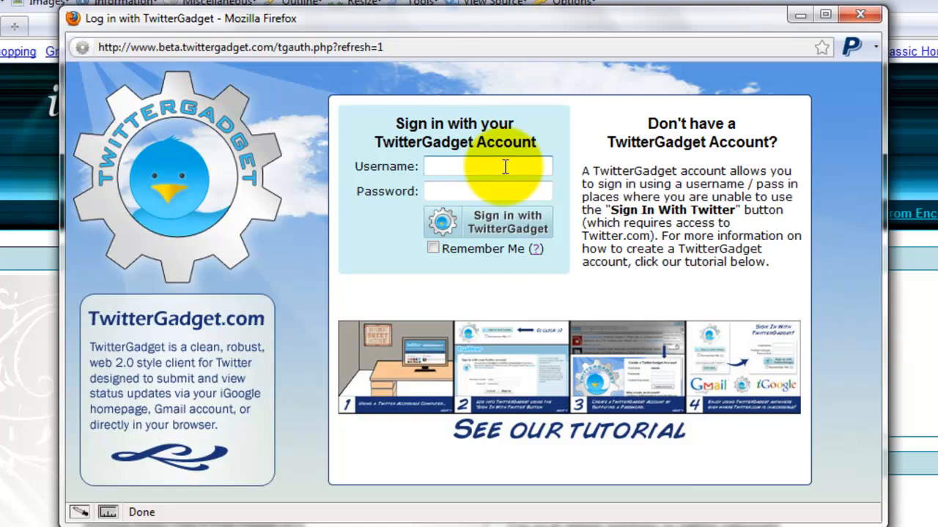
- Sign in as tgadget with 'Sign in with TwitterGadget' so the home timeline loads
text(tgadget)
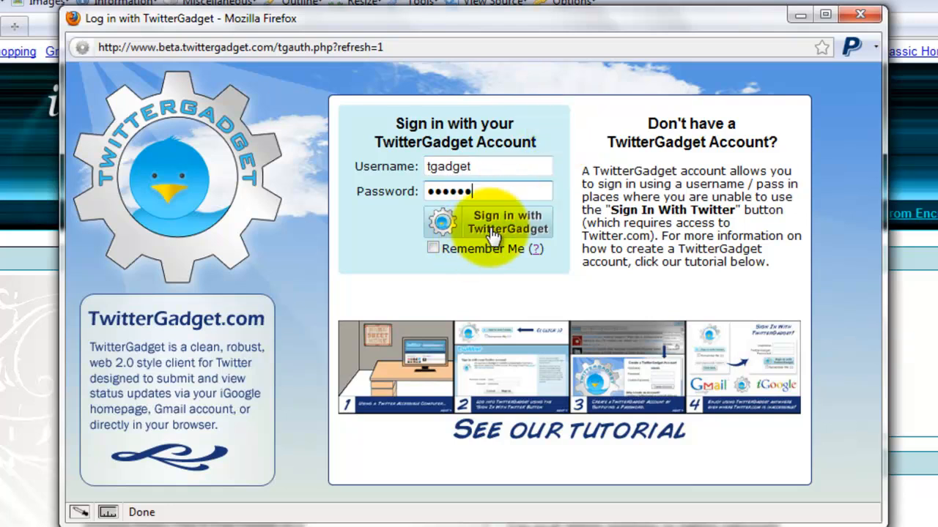
click(507, 222)
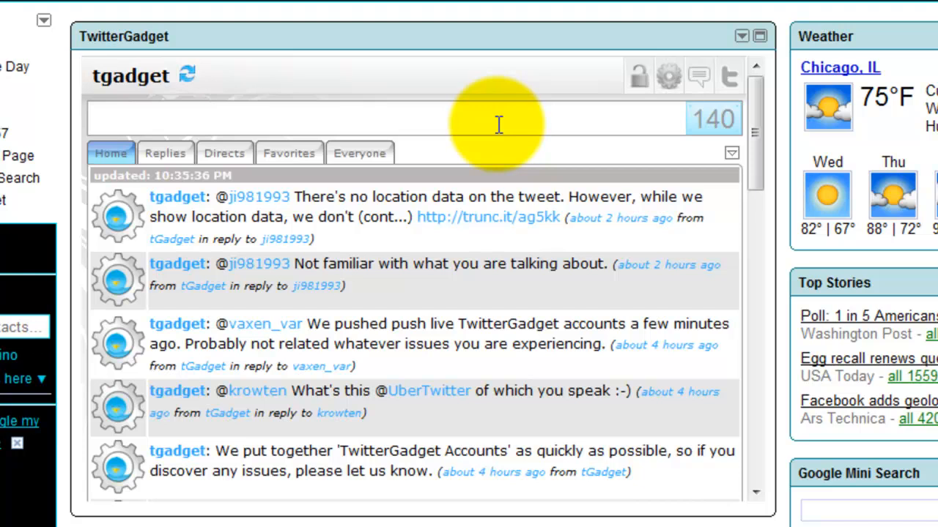
- Sign tgadget out via the header lock icon, returning the gadget to its sign-in options
click(639, 76)
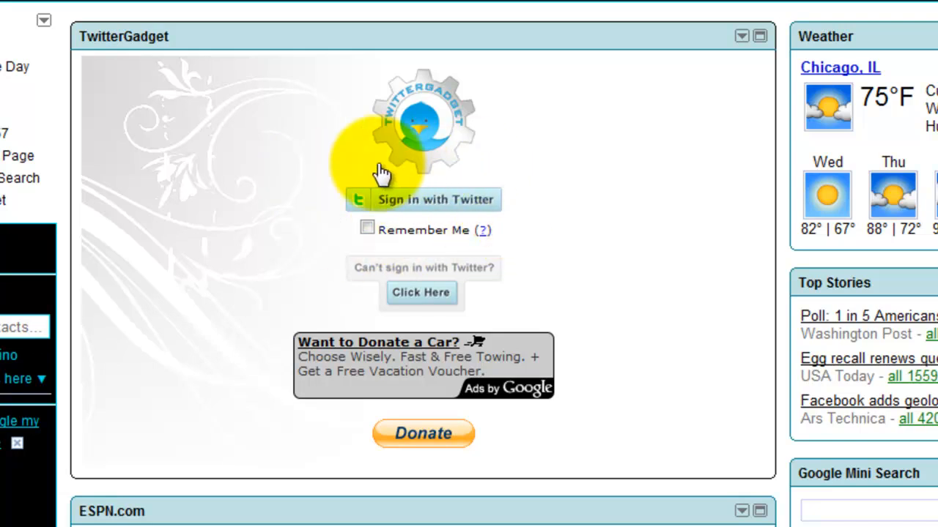
mouse_move(420, 300)
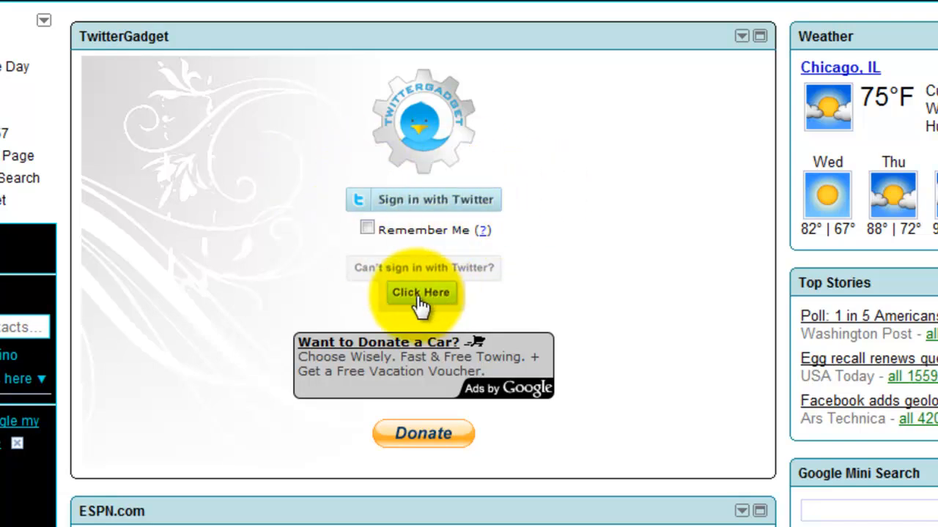
click(421, 293)
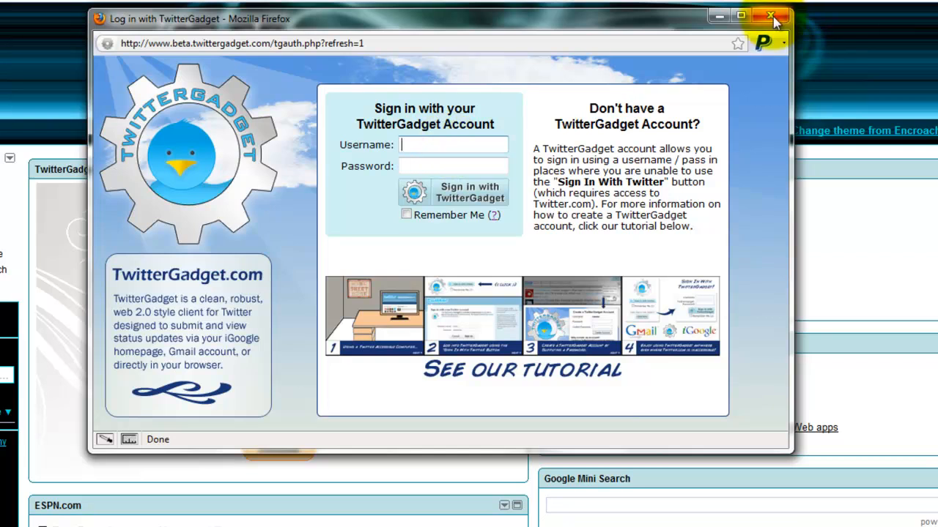
click(770, 14)
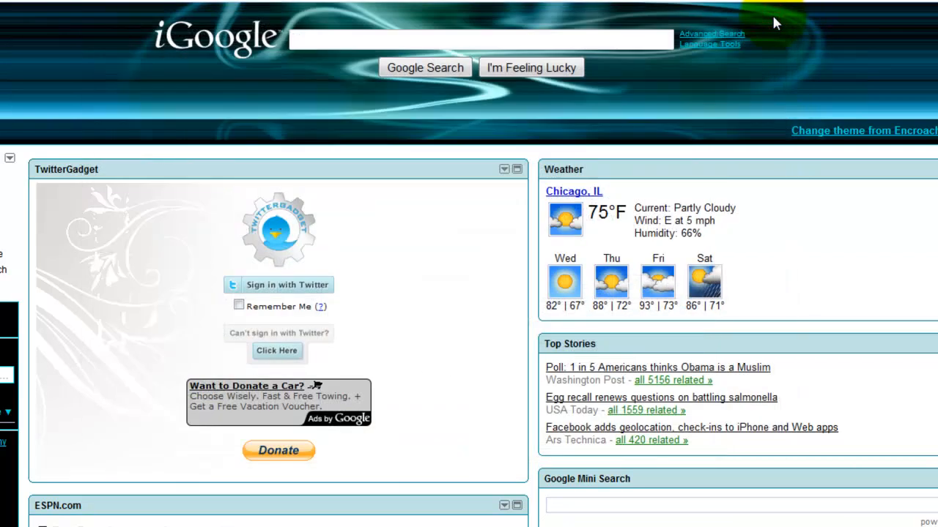